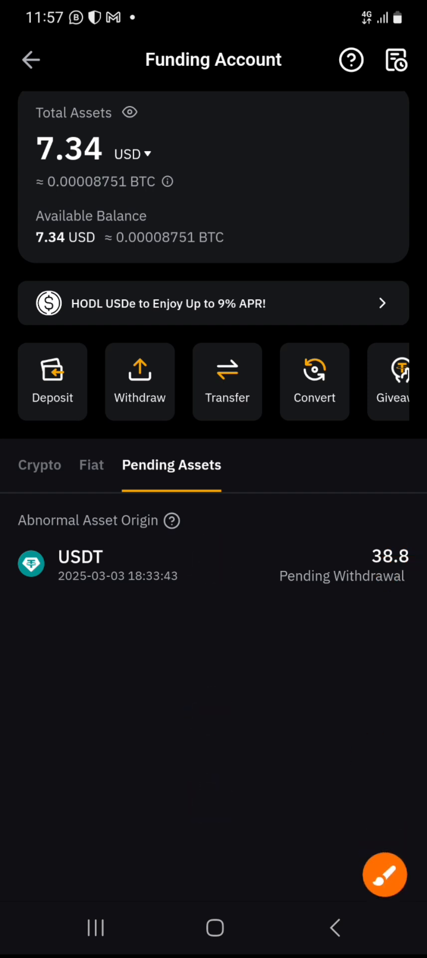
Open the Details sheet of the pending 38.8 USDT BSC (BEP20) withdrawal.
click(384, 875)
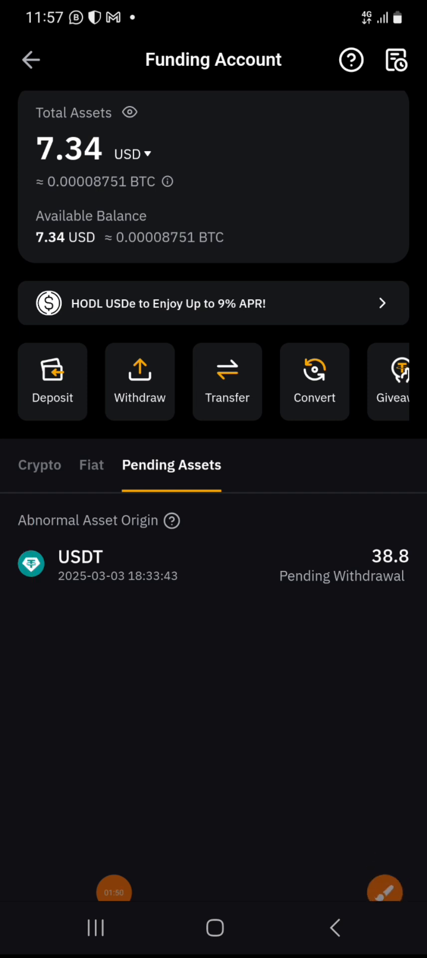
click(213, 564)
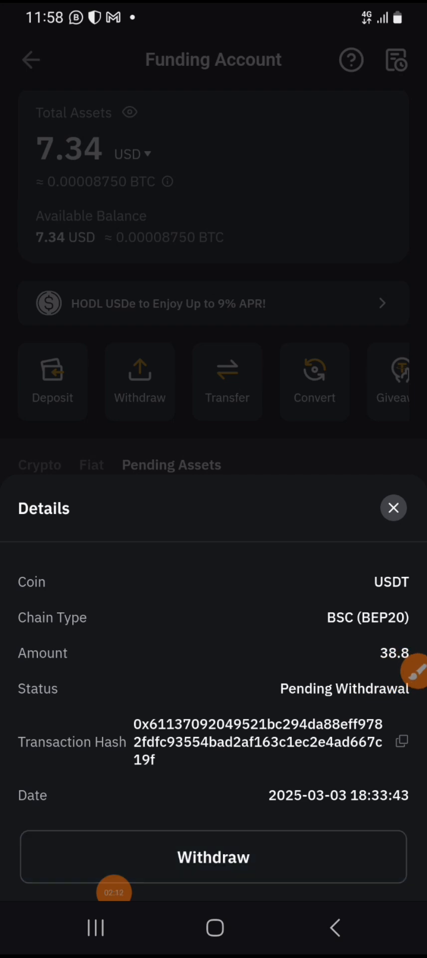
Start a withdrawal of the pending 38.8 USDT, then bring up the open-apps overview.
click(213, 857)
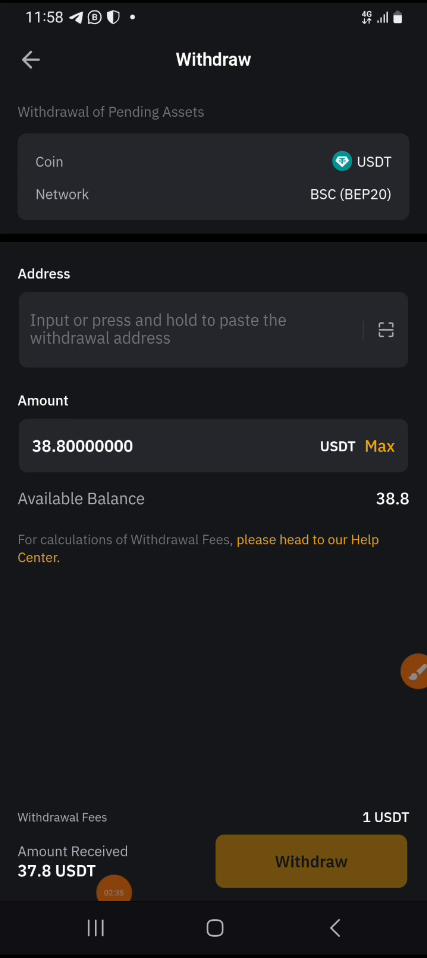
click(213, 330)
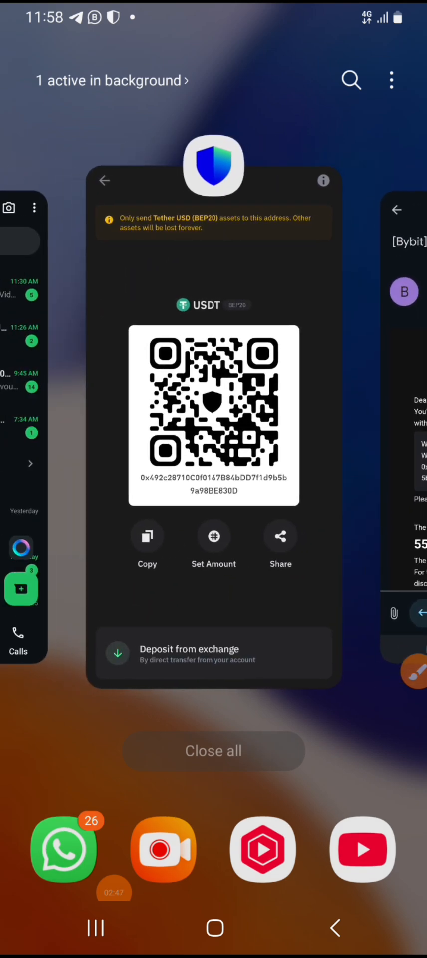
Copy Trust Wallet's USDT BEP20 receiving address and return to Bybit's withdrawal form.
click(213, 415)
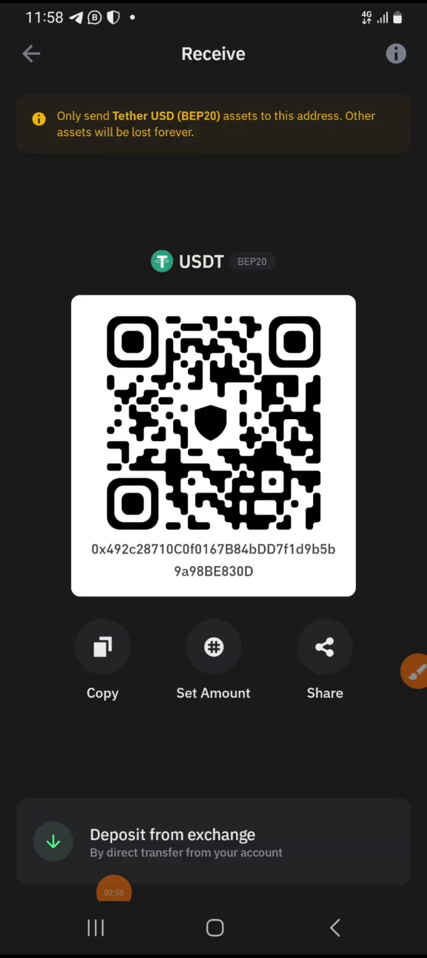
click(103, 647)
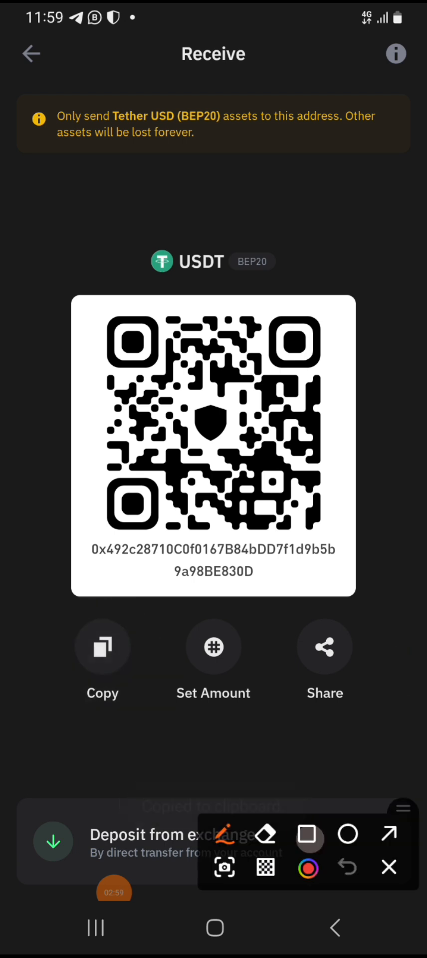
click(307, 834)
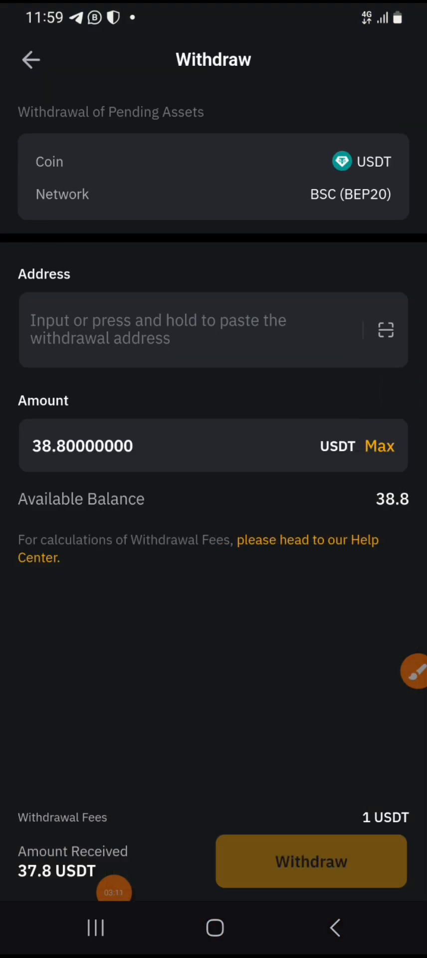
Paste the Trust Wallet address as destination and confirm the 37.8 USDT withdrawal summary.
click(213, 330)
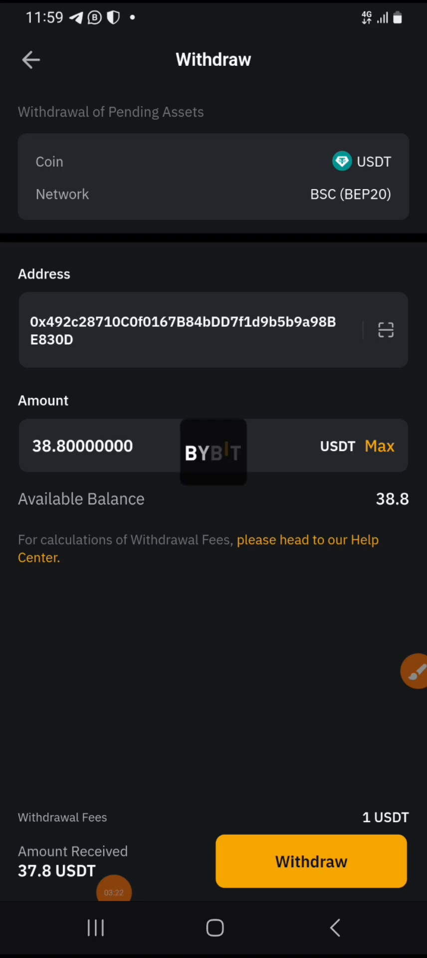
click(311, 862)
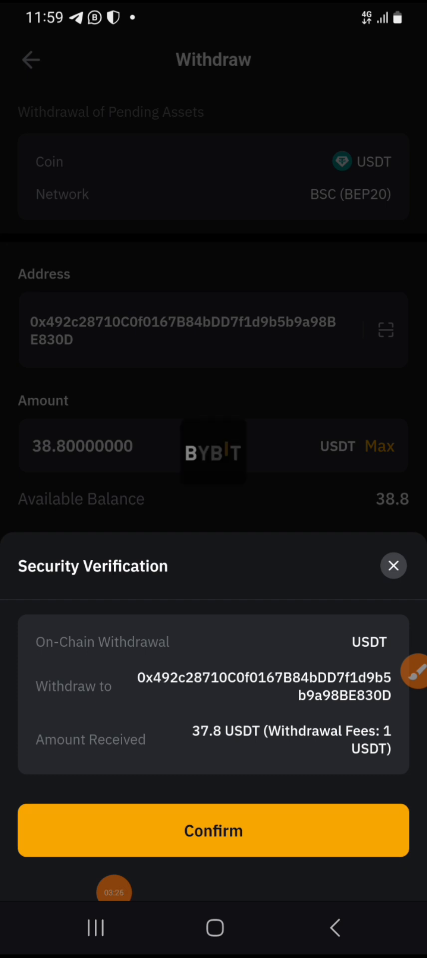
click(213, 830)
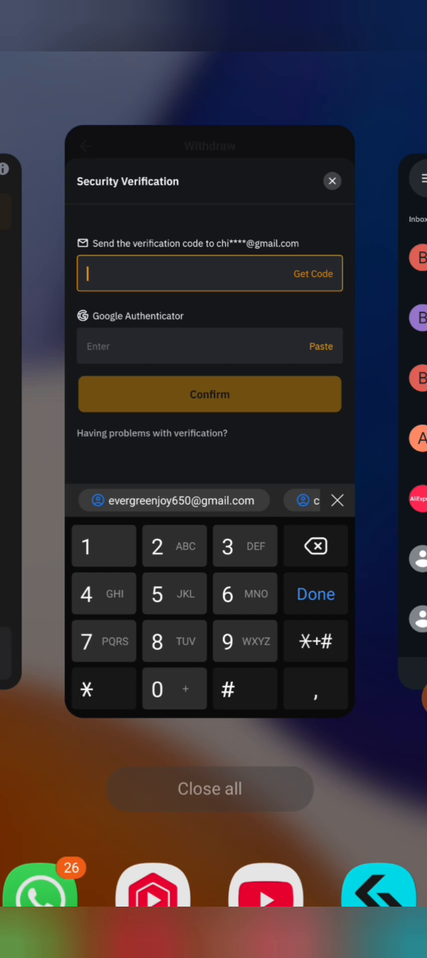
Return to Bybit's verification form and request an email verification code.
click(209, 394)
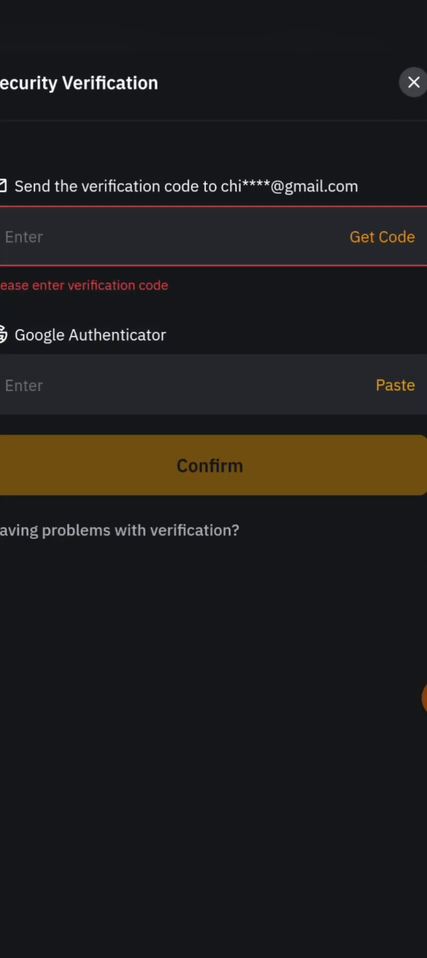
click(381, 237)
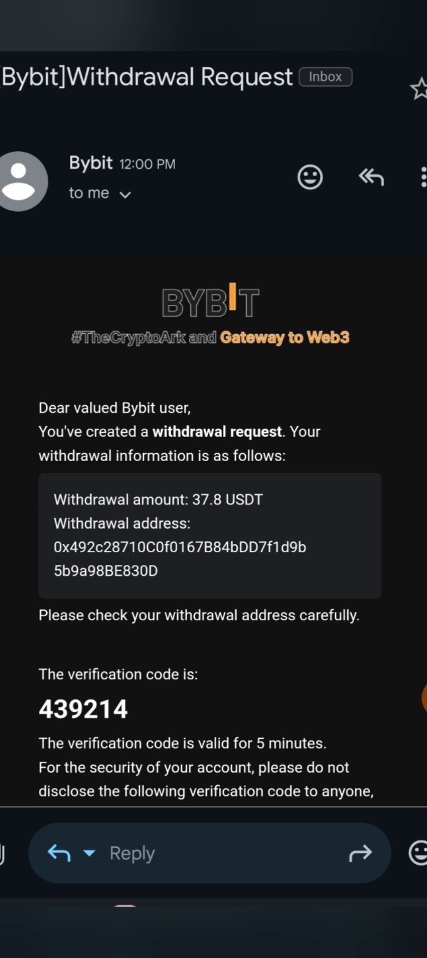
double_click(82, 709)
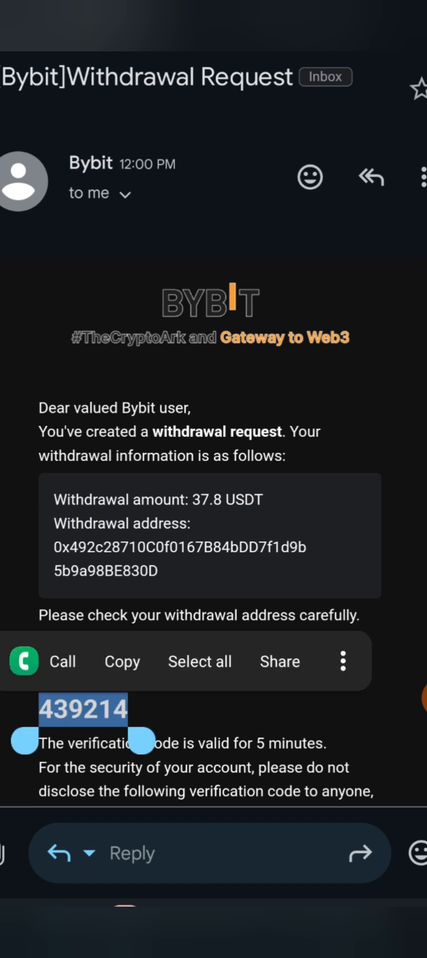
click(122, 661)
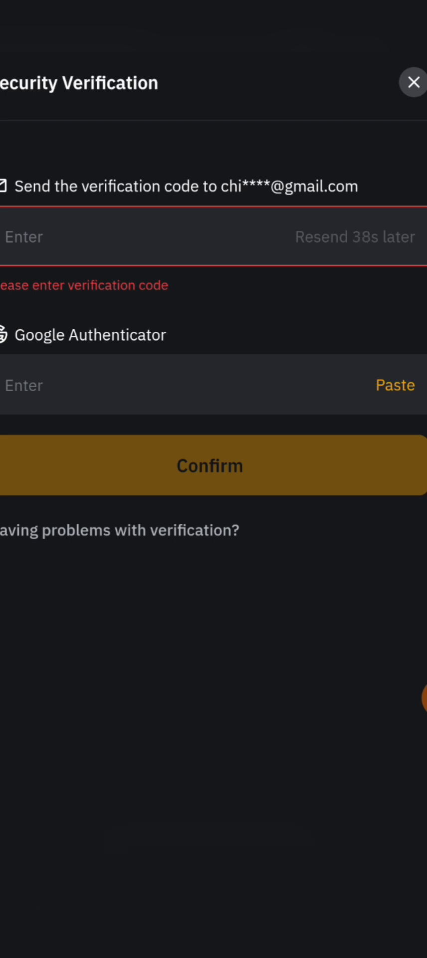
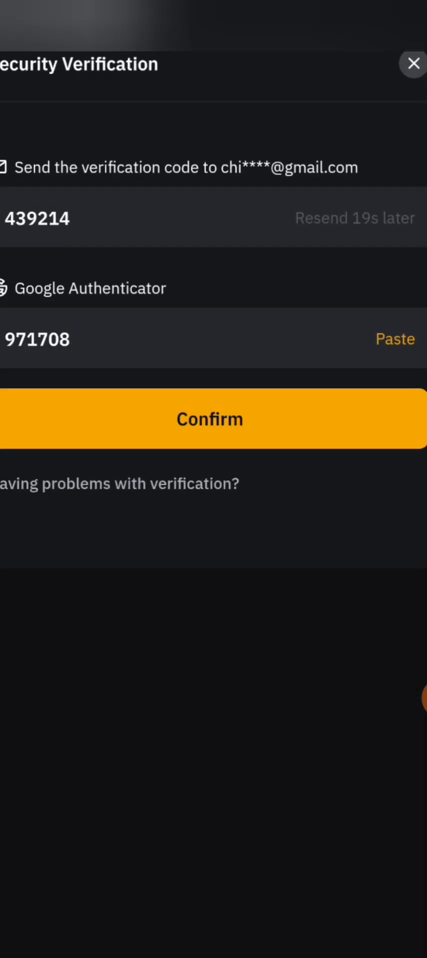
click(209, 419)
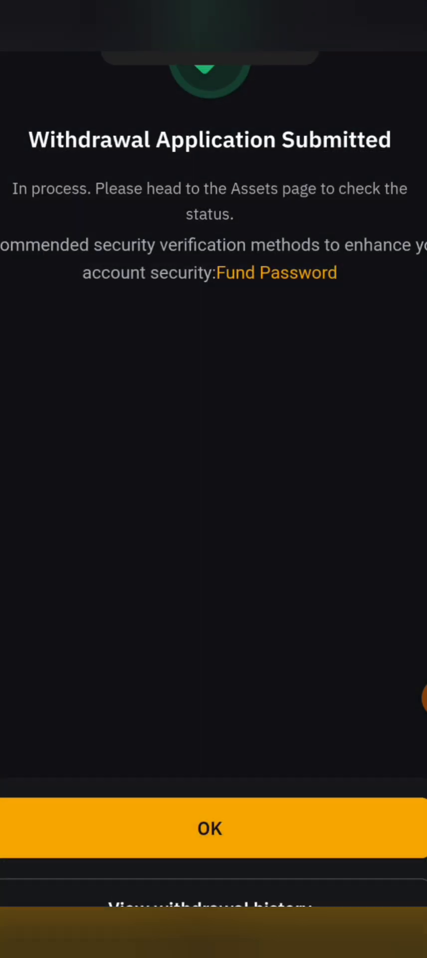
Dismiss the submission screen and view the pending USDT showing Processing Withdrawal.
click(210, 828)
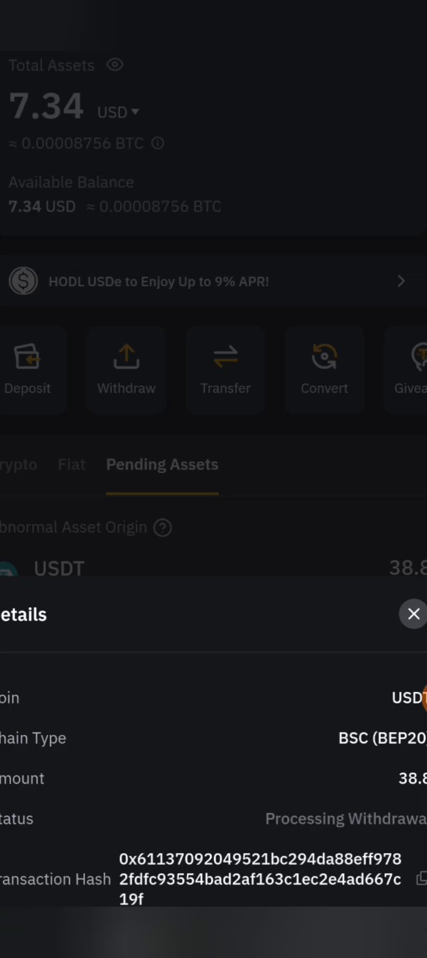
Close the pending withdrawal details to return to the My Assets overview.
click(414, 614)
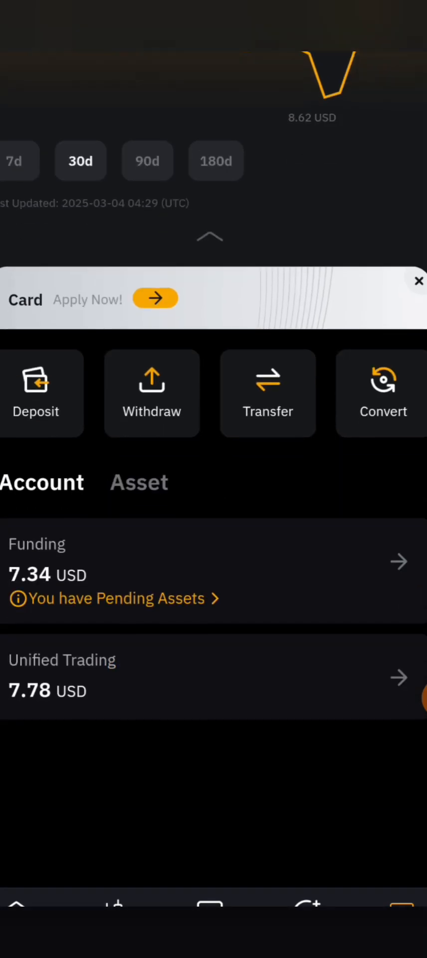
Check the Funding account has no pending assets and view per-coin holdings (SOL, USDT, SUI).
scroll(down, 3)
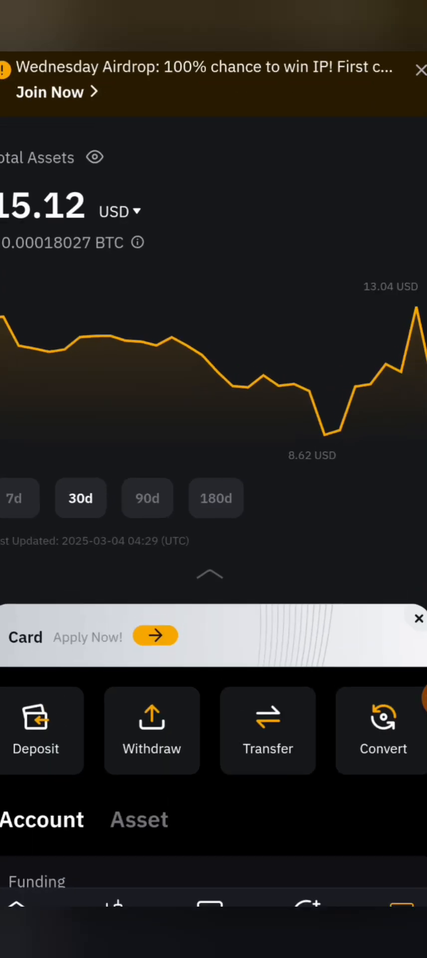
click(139, 819)
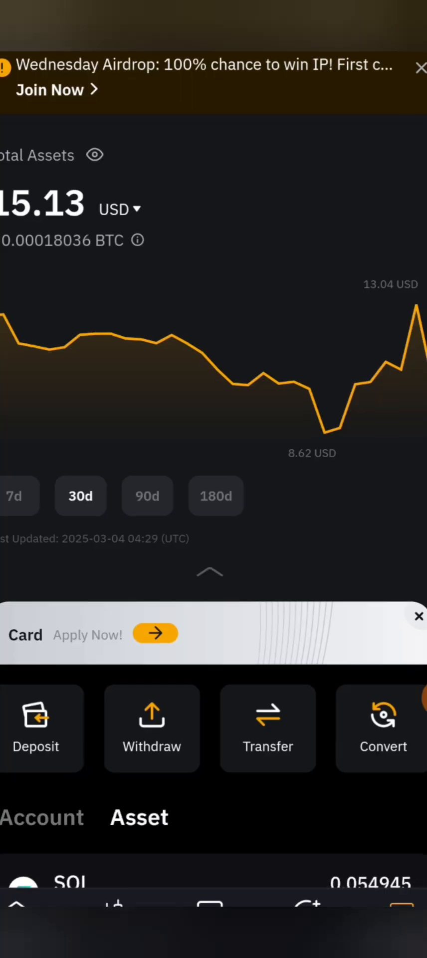
scroll(down, 3)
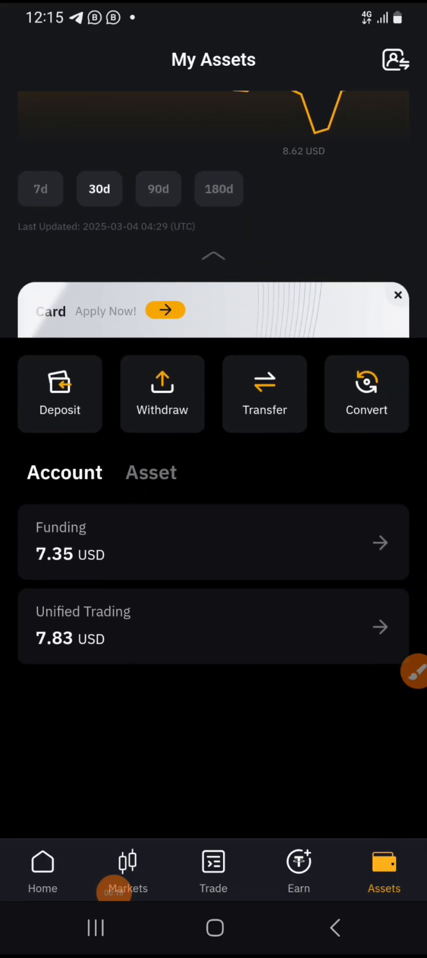
click(150, 471)
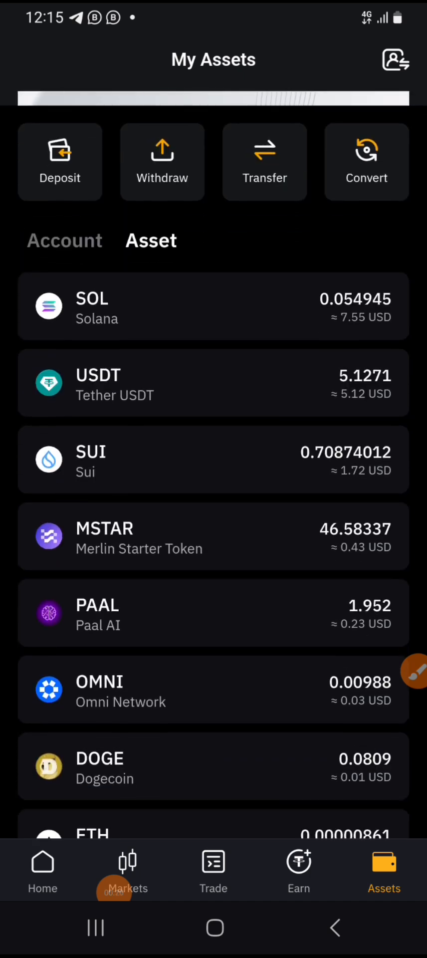